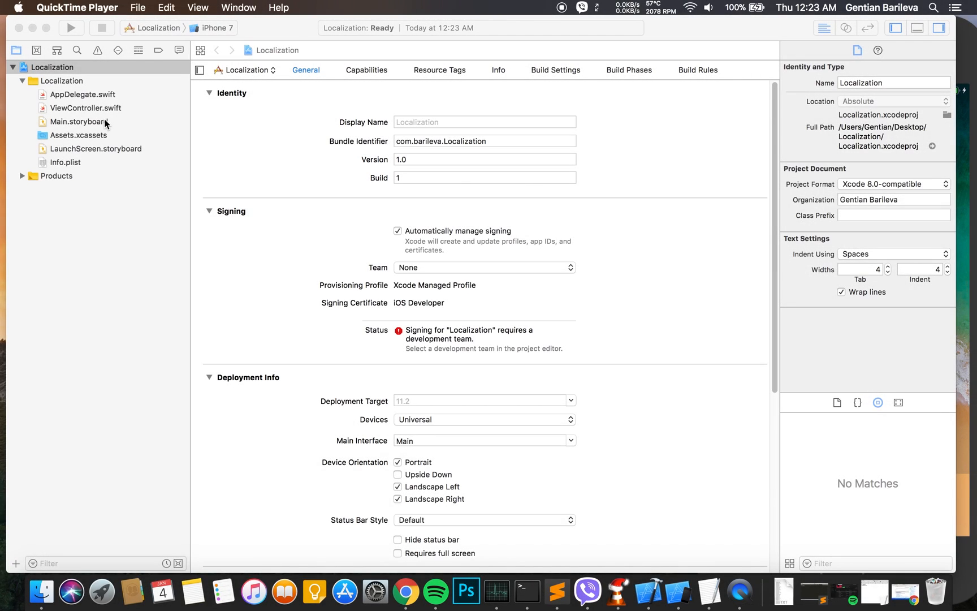
- Show Main.storyboard and bring up the Localization group's file options
{"action": "right_click", "coordinate": [77, 121]}
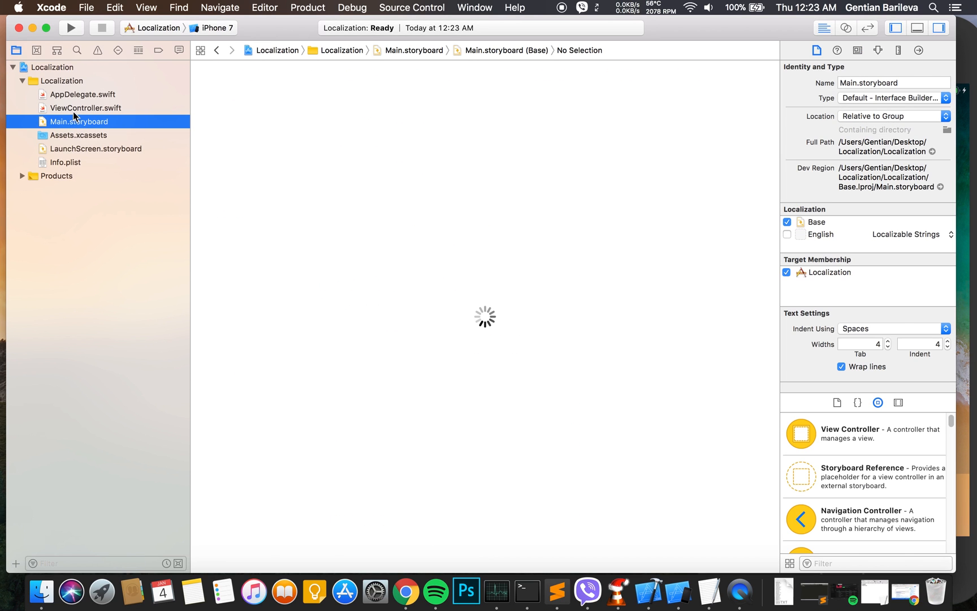
{"action": "right_click", "coordinate": [78, 121]}
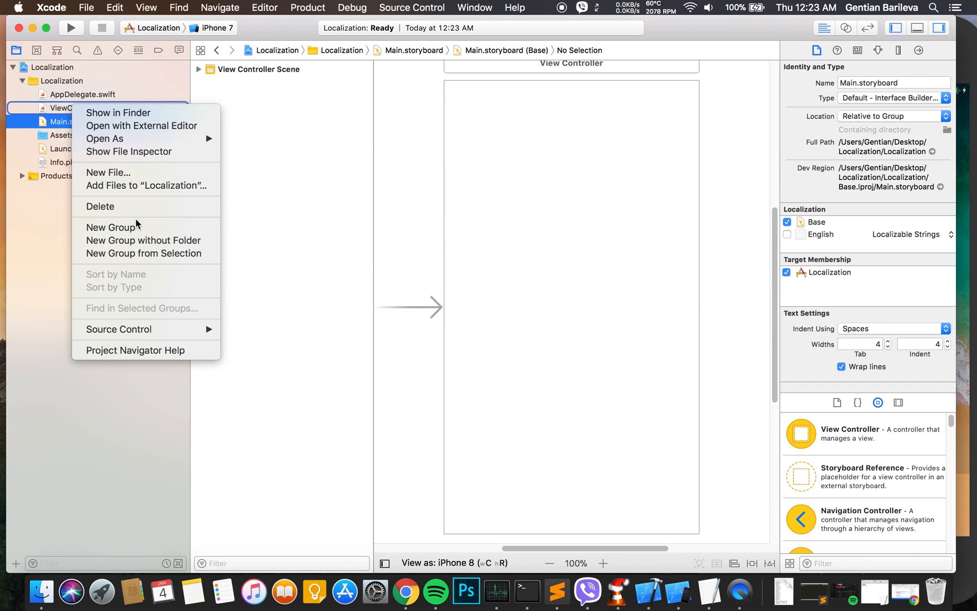
- Create a new Strings File named InfoPlist in the Localization group
{"action": "left_click", "coordinate": [107, 173]}
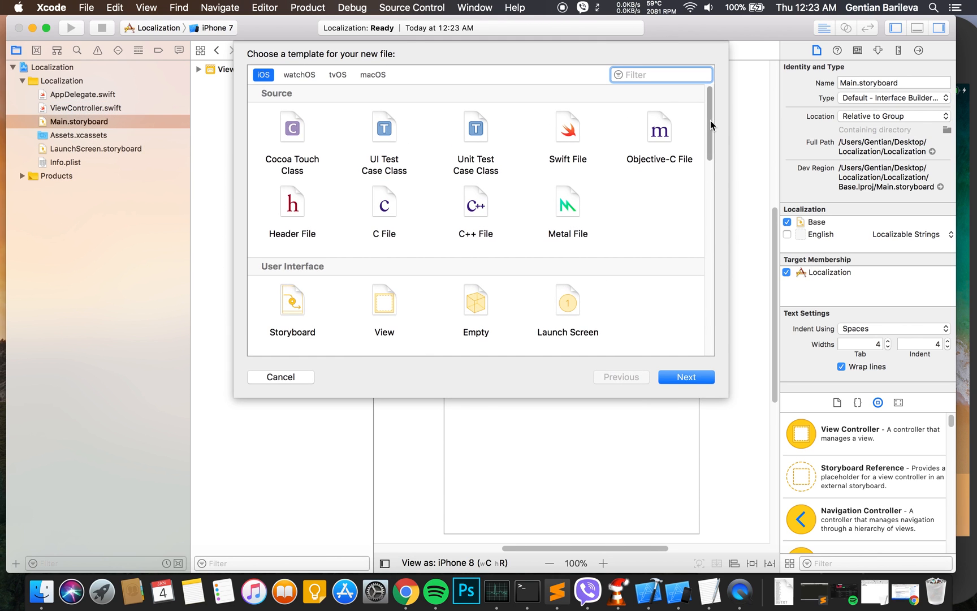
{"action": "left_click", "coordinate": [658, 239]}
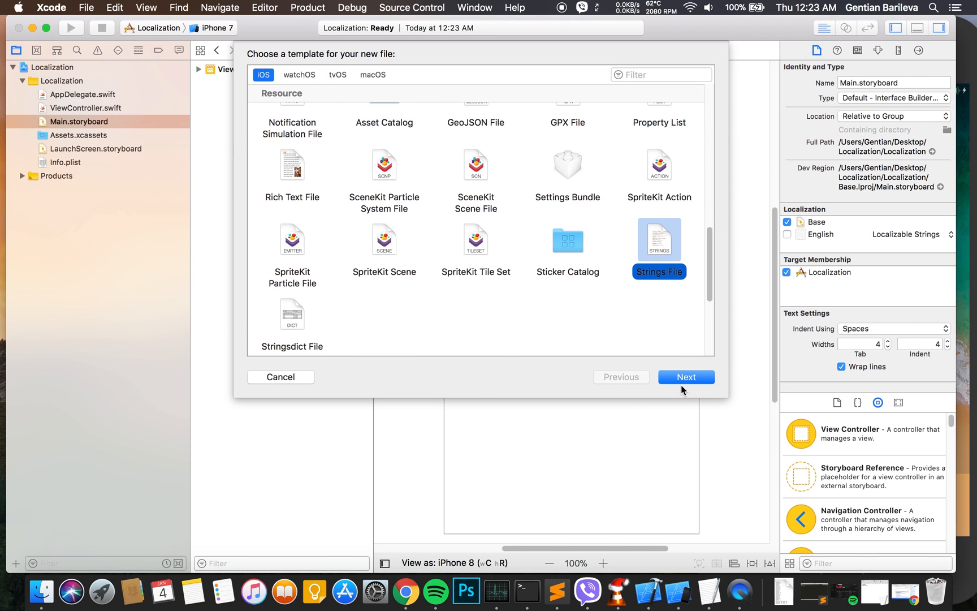
{"action": "left_click", "coordinate": [686, 377]}
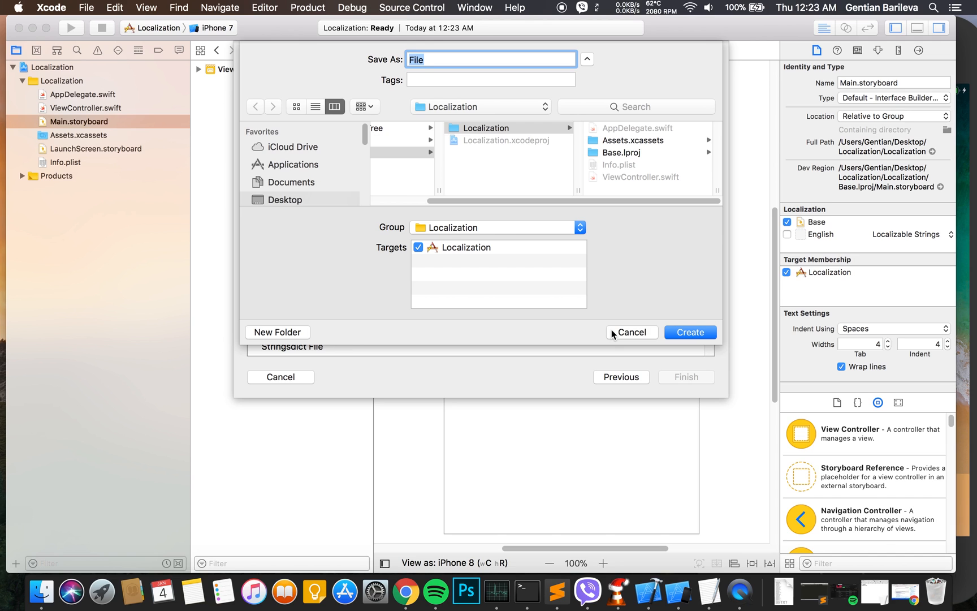
{"action": "type", "text": "InfoPlist"}
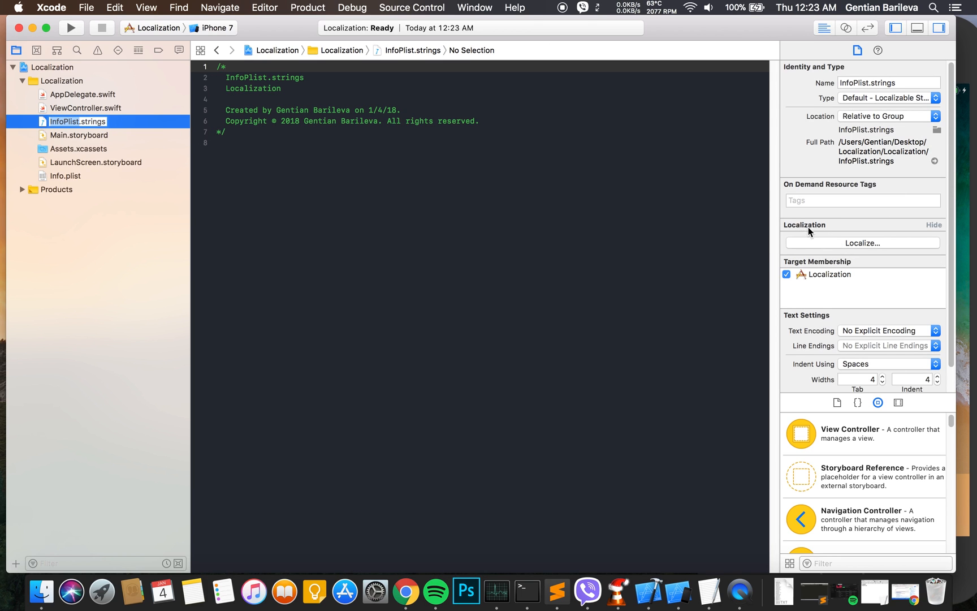
- Set CFBundleDisplayName and CFBundleName to "Hello World", localize for English, and show the project settings
{"action": "type", "text": "\"CFBundleDisplayName\" = \"App Name\";"}
{"action": "type", "text": "\"CFBundleName\" = \"App Name\";"}
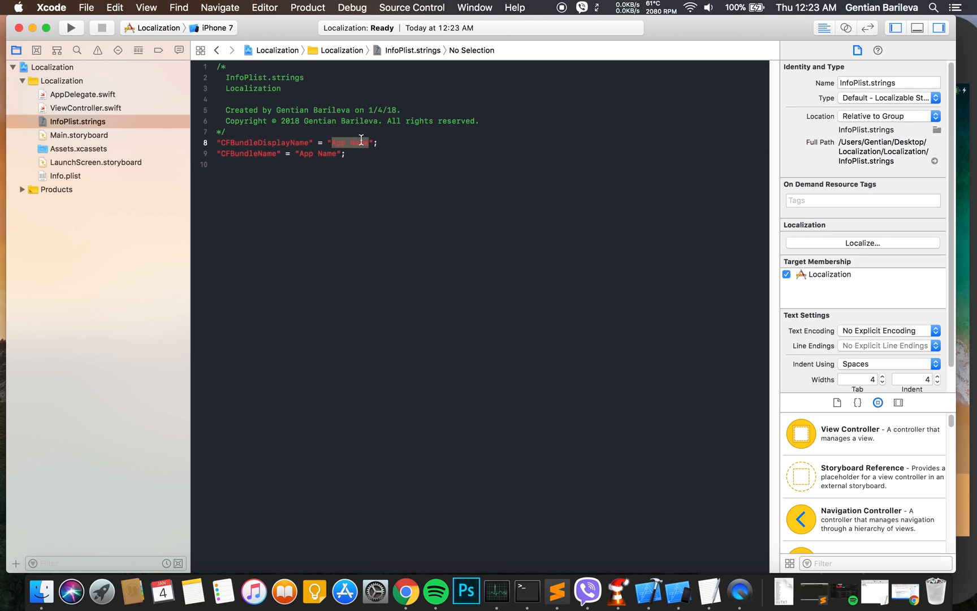
{"action": "type", "text": "Hello World"}
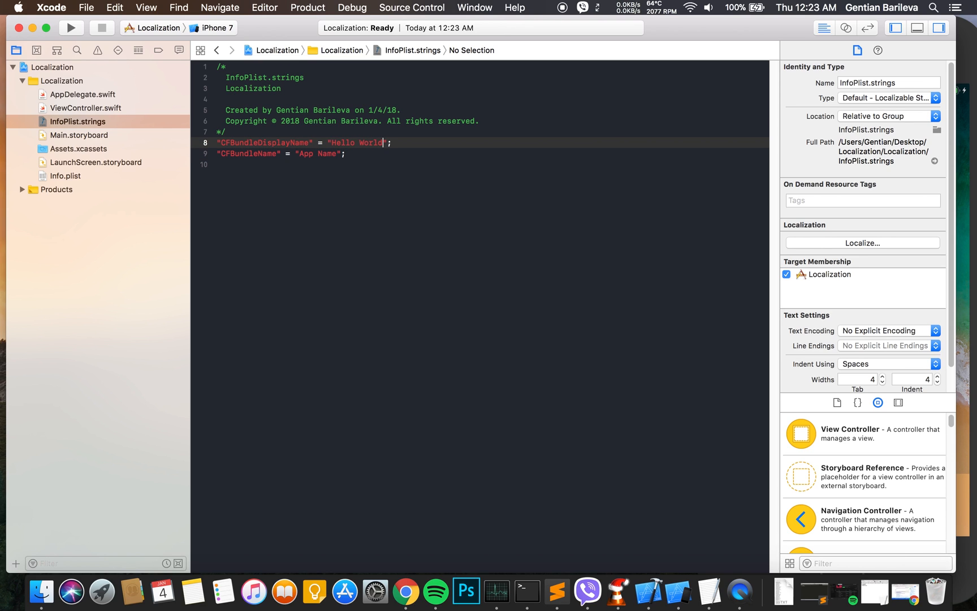
{"action": "double_click", "coordinate": [318, 154]}
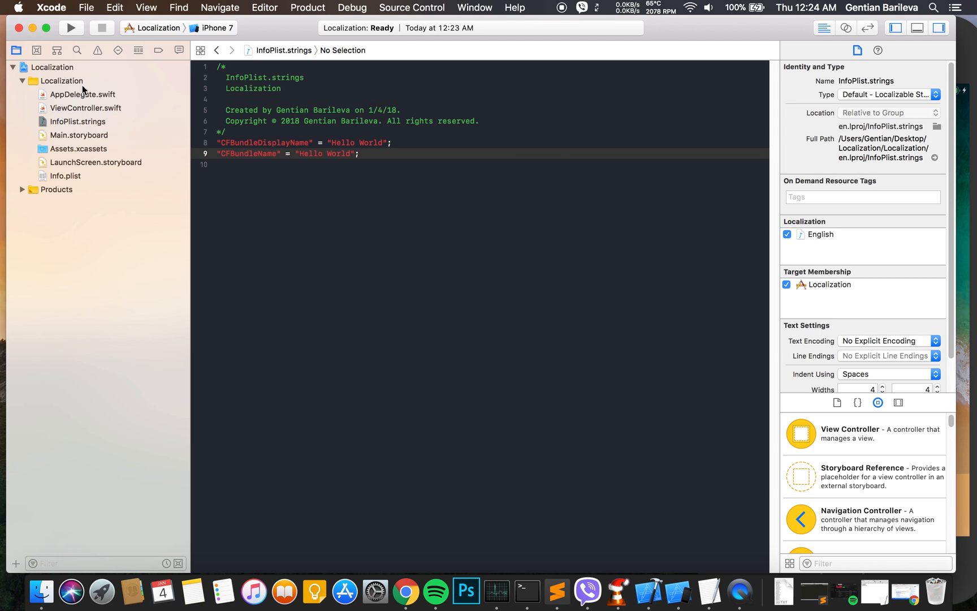
{"action": "left_click", "coordinate": [52, 67]}
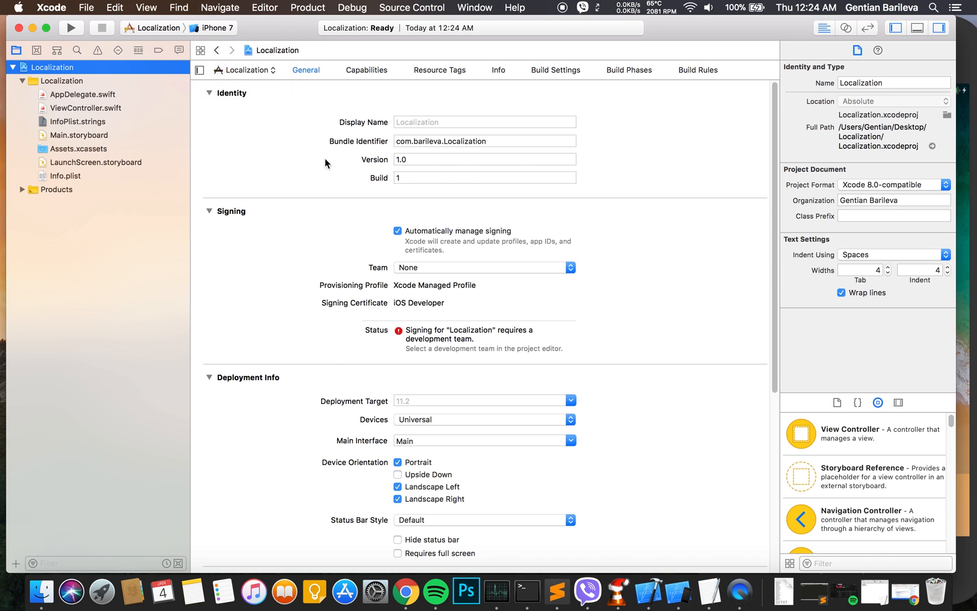
- Add German and French localizations, creating German and French InfoPlist.strings versions
{"action": "left_click", "coordinate": [217, 345]}
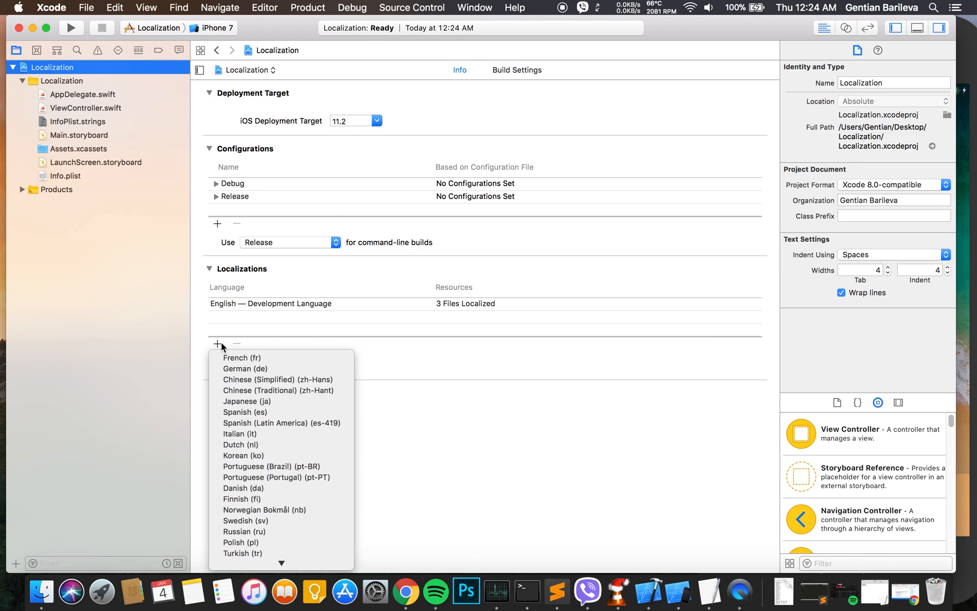
{"action": "left_click", "coordinate": [246, 369]}
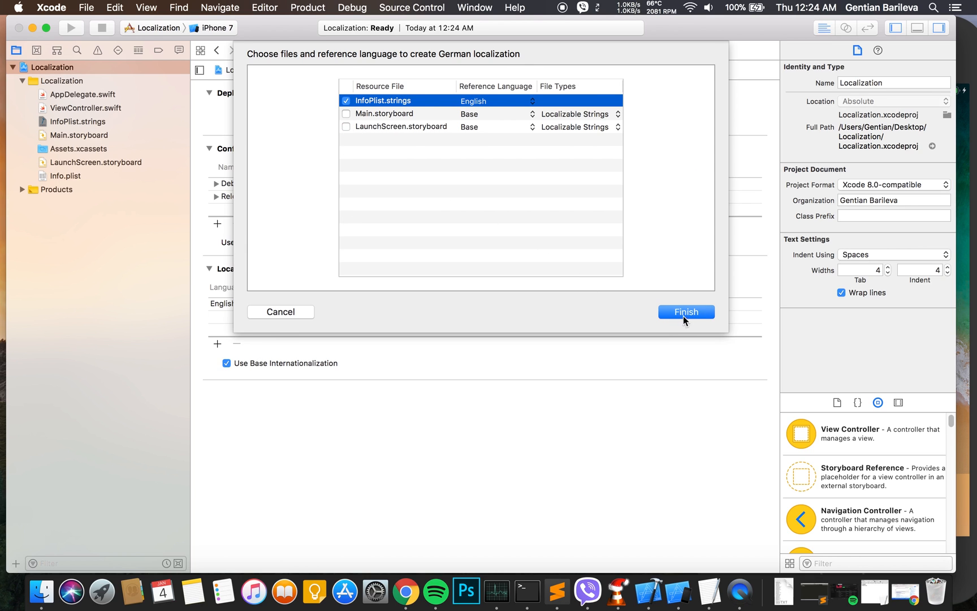
{"action": "left_click", "coordinate": [685, 313]}
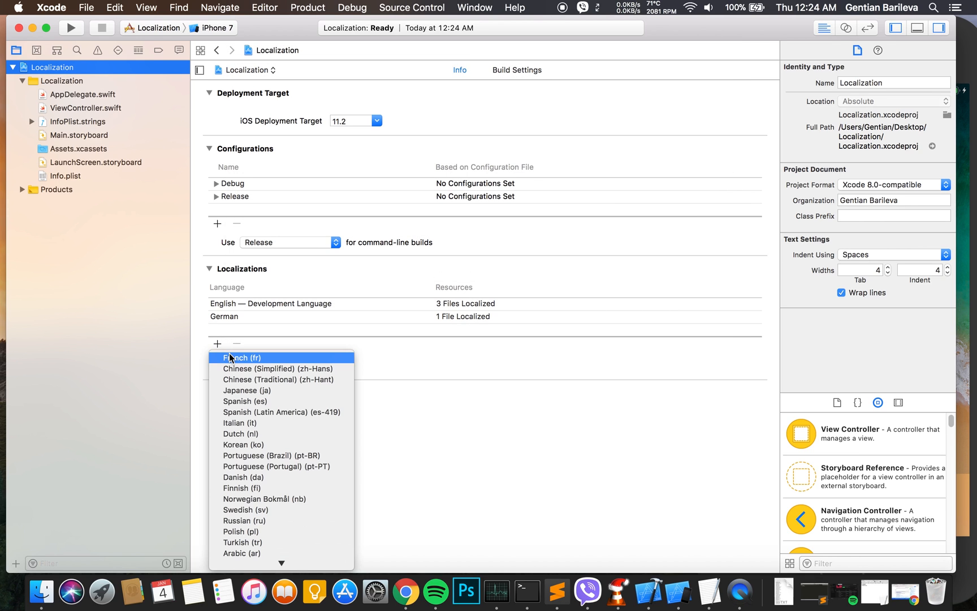
{"action": "left_click", "coordinate": [241, 358]}
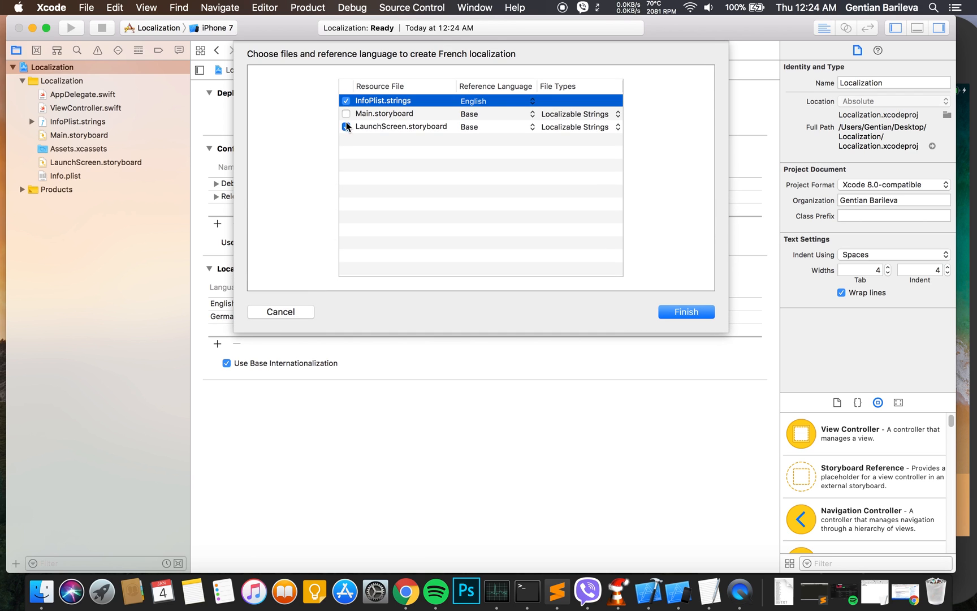
{"action": "left_click", "coordinate": [686, 312]}
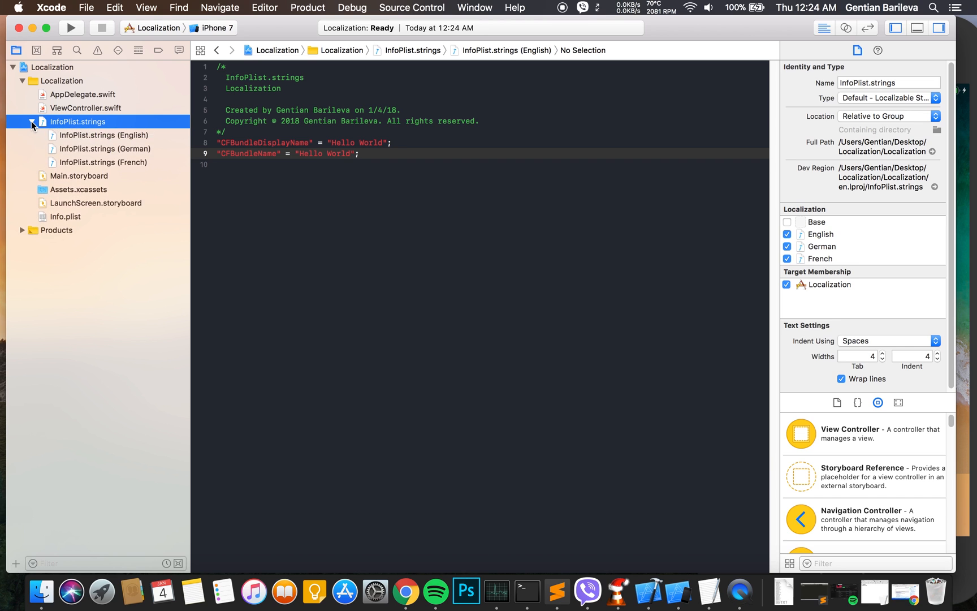
- Review the German "Hallo Welt" and French "Bonjour le monde" app-name translations
{"action": "left_click", "coordinate": [104, 148]}
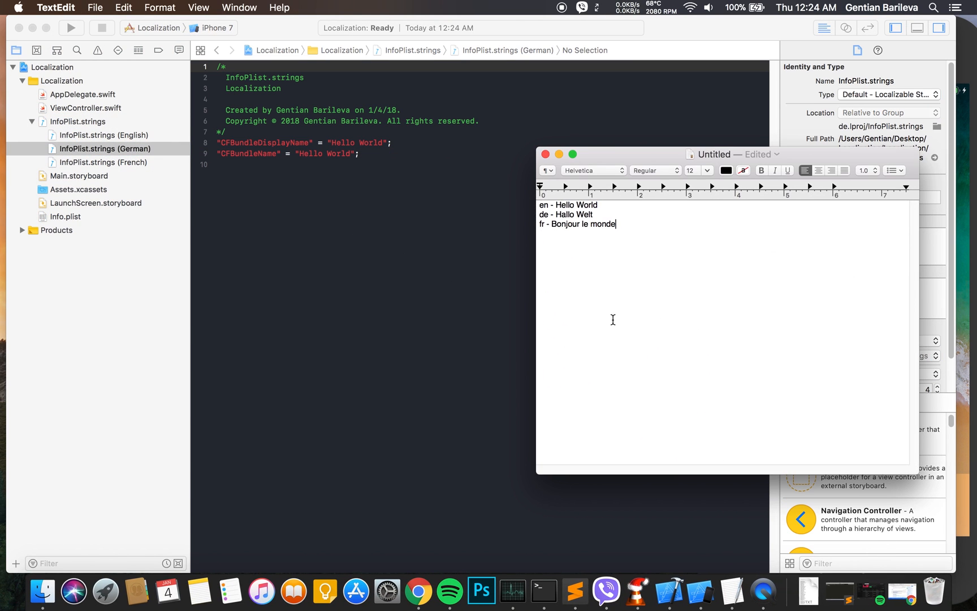
{"action": "double_click", "coordinate": [572, 215]}
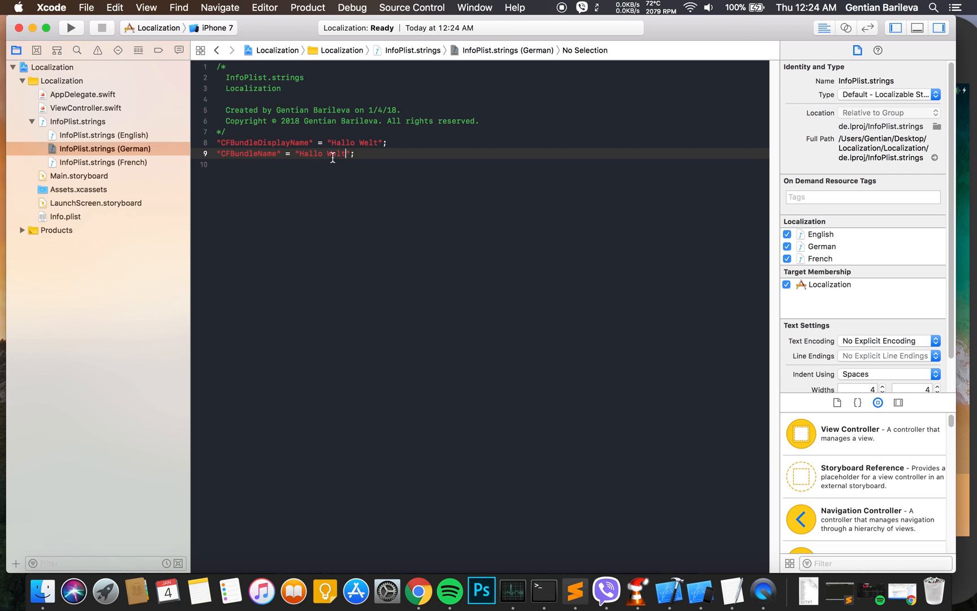
{"action": "left_click", "coordinate": [103, 162]}
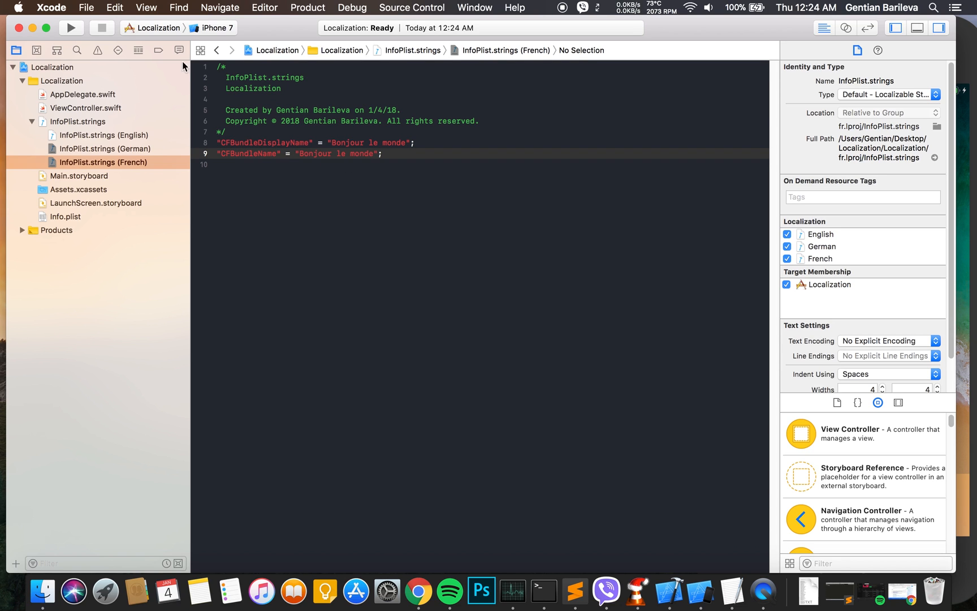
{"action": "left_click", "coordinate": [104, 148]}
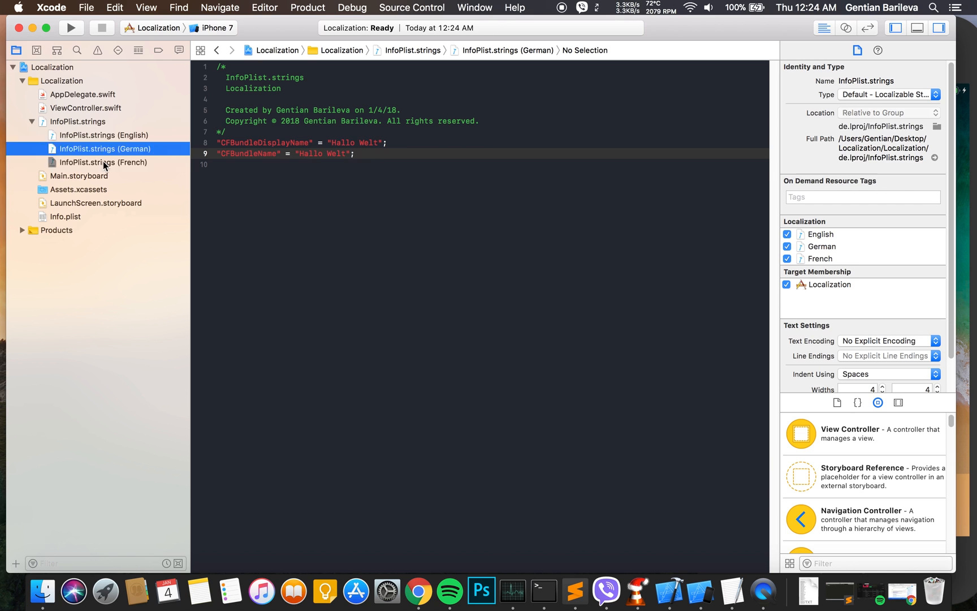
{"action": "left_click", "coordinate": [103, 161]}
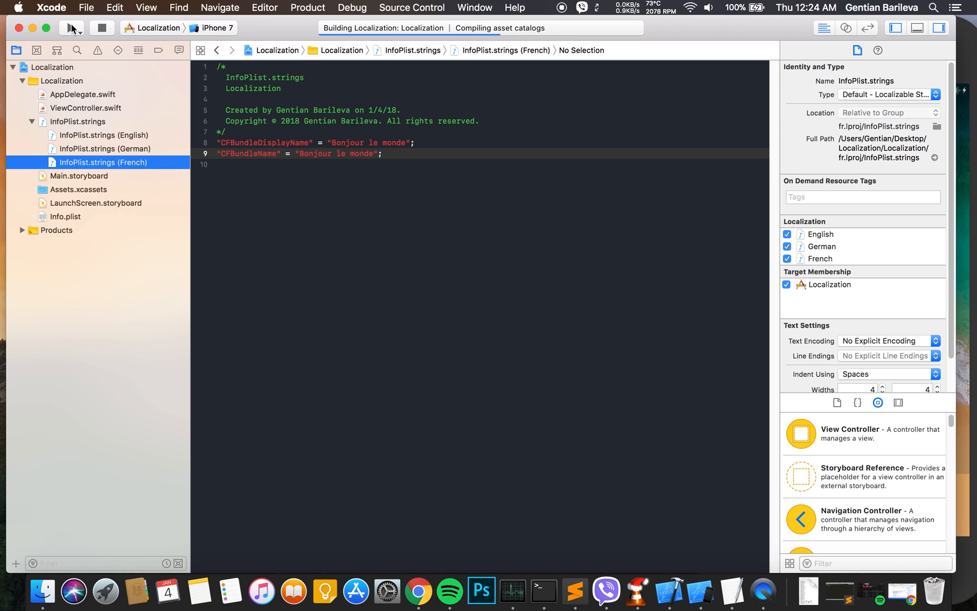
- Build and run the app on the iPhone 8 simulator
{"action": "left_click", "coordinate": [71, 27]}
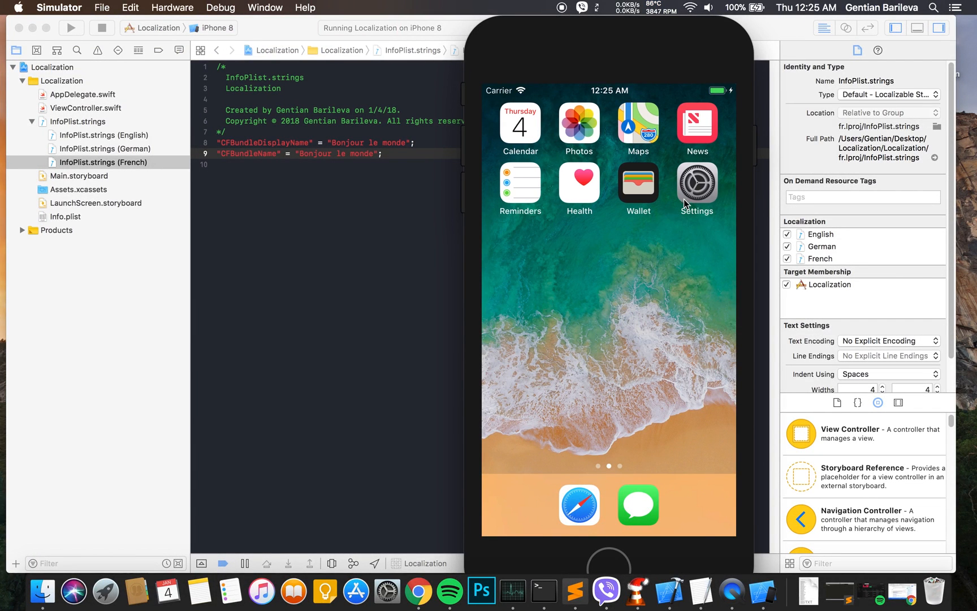
- In Settings, switch the simulated iPhone's language to Deutsch and confirm the change
{"action": "left_click", "coordinate": [696, 181]}
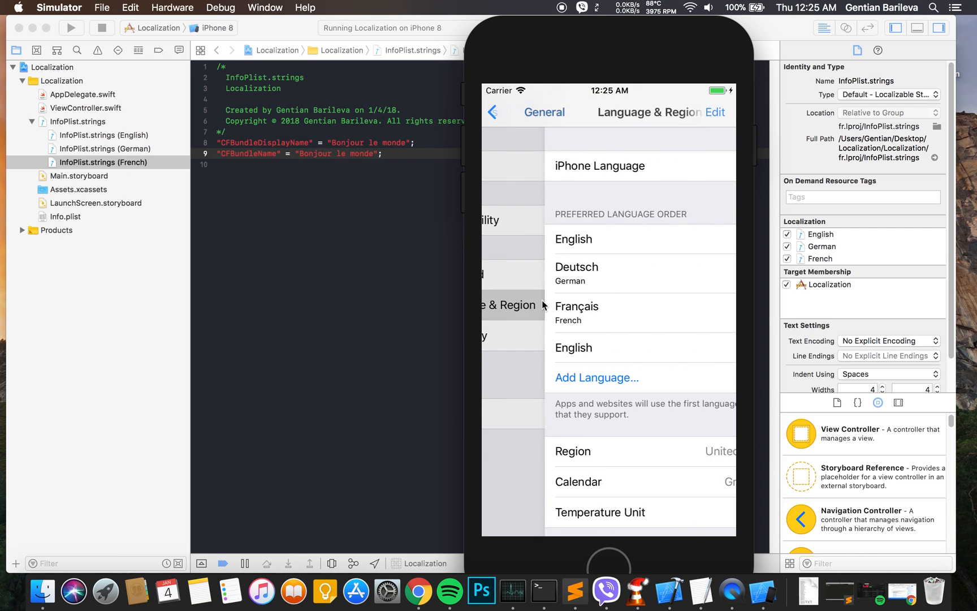
{"action": "left_click", "coordinate": [599, 165]}
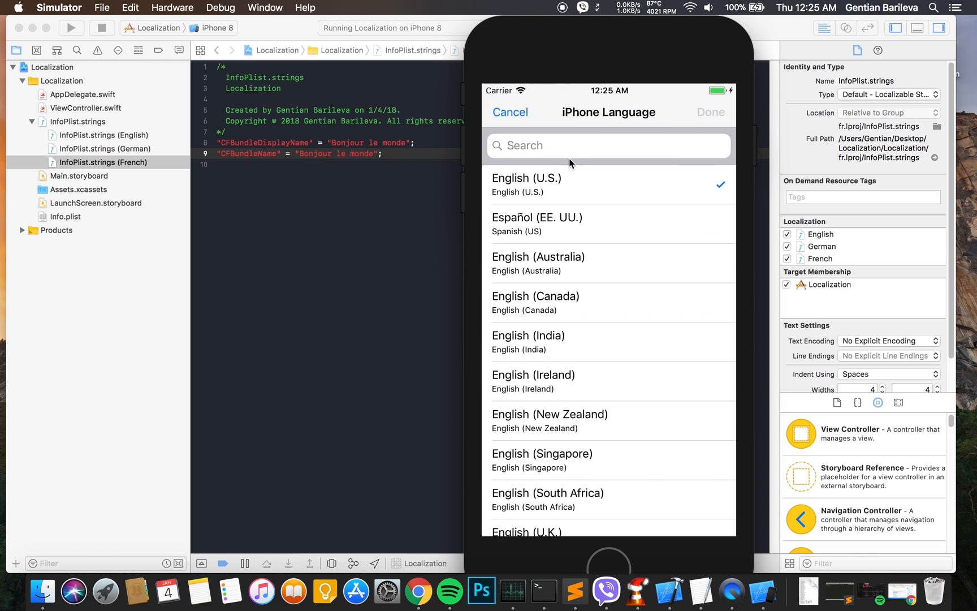
{"action": "type", "text": "De"}
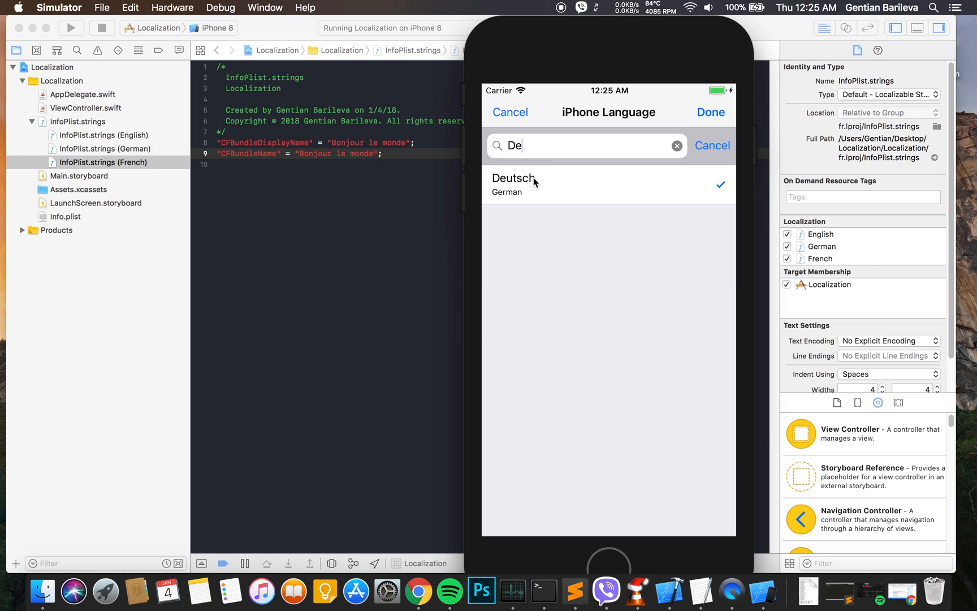
{"action": "left_click", "coordinate": [513, 179]}
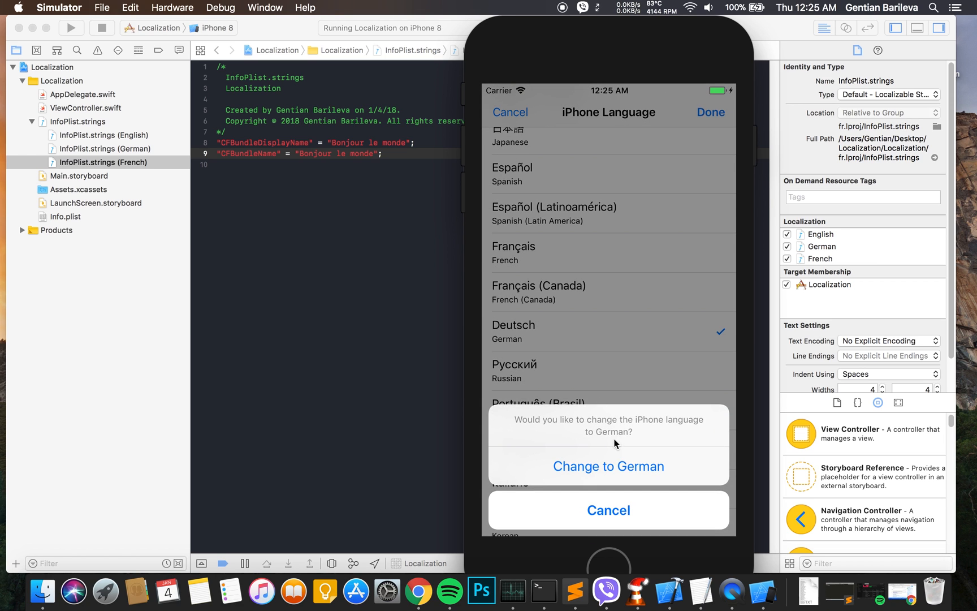
{"action": "left_click", "coordinate": [607, 466]}
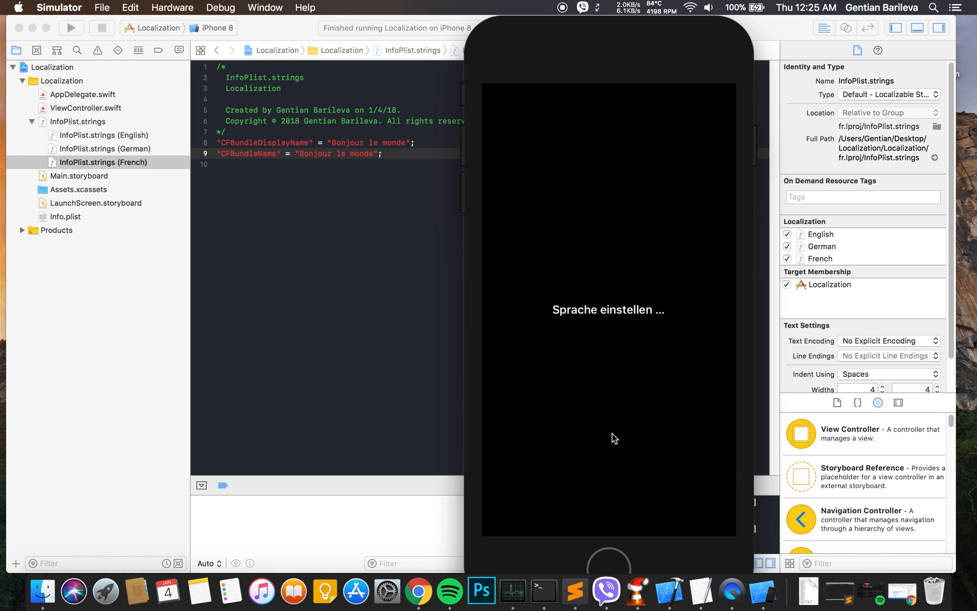
{"action": "mouse_move", "coordinate": [621, 430]}
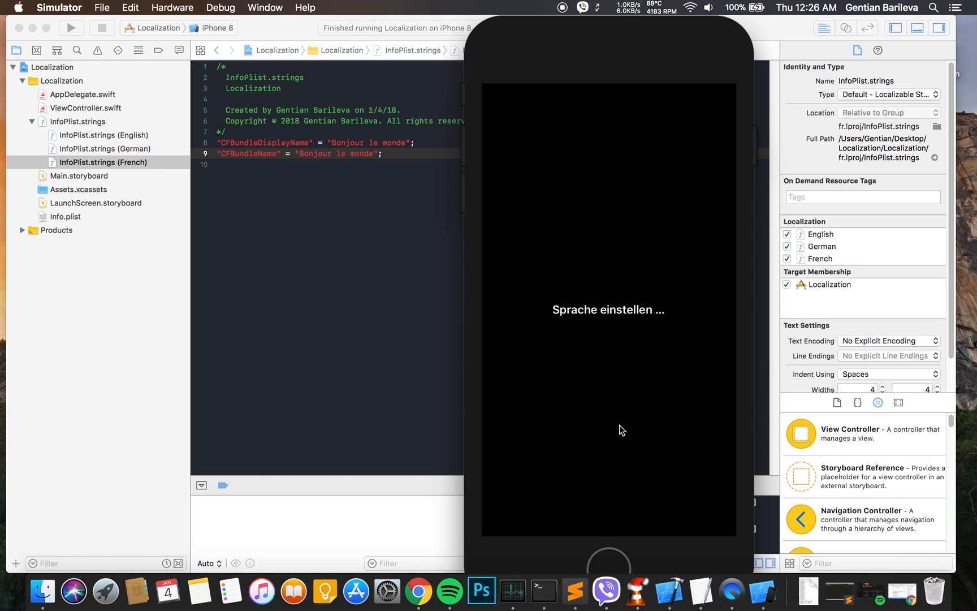
{"action": "mouse_move", "coordinate": [633, 439]}
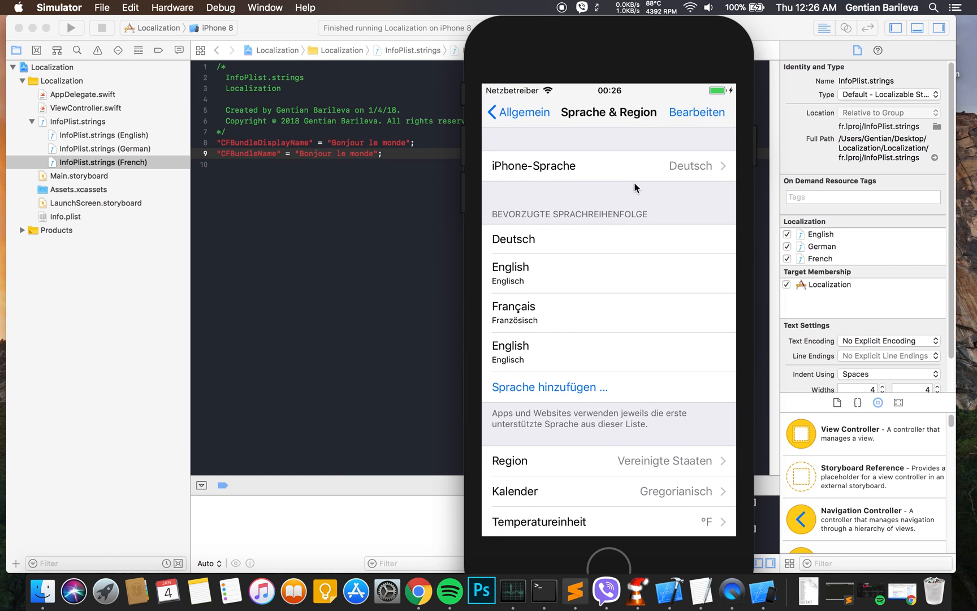
- Switch the simulated iPhone's language to Français and confirm the change
{"action": "left_click", "coordinate": [609, 165]}
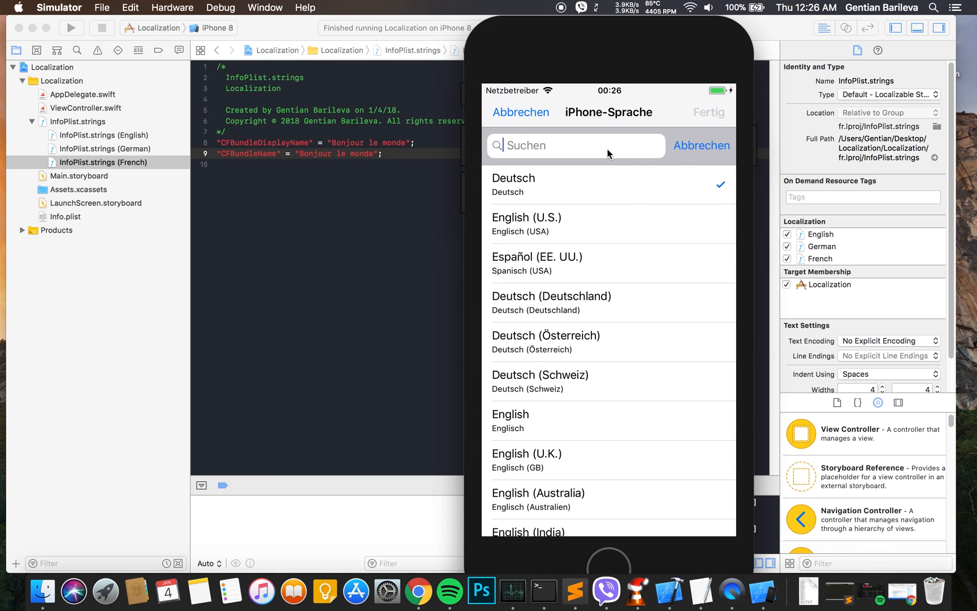
{"action": "type", "text": "Fr"}
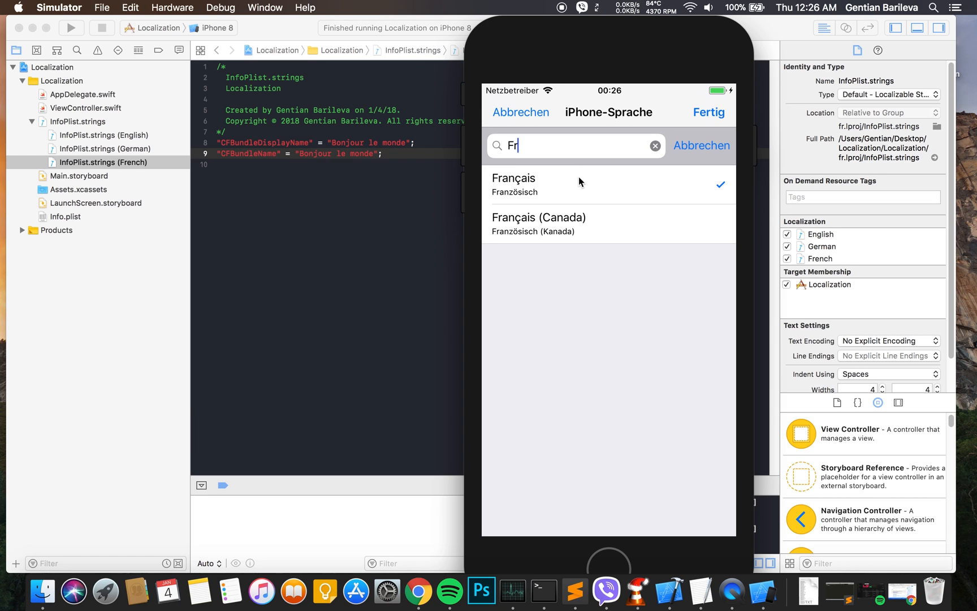
{"action": "left_click", "coordinate": [513, 178]}
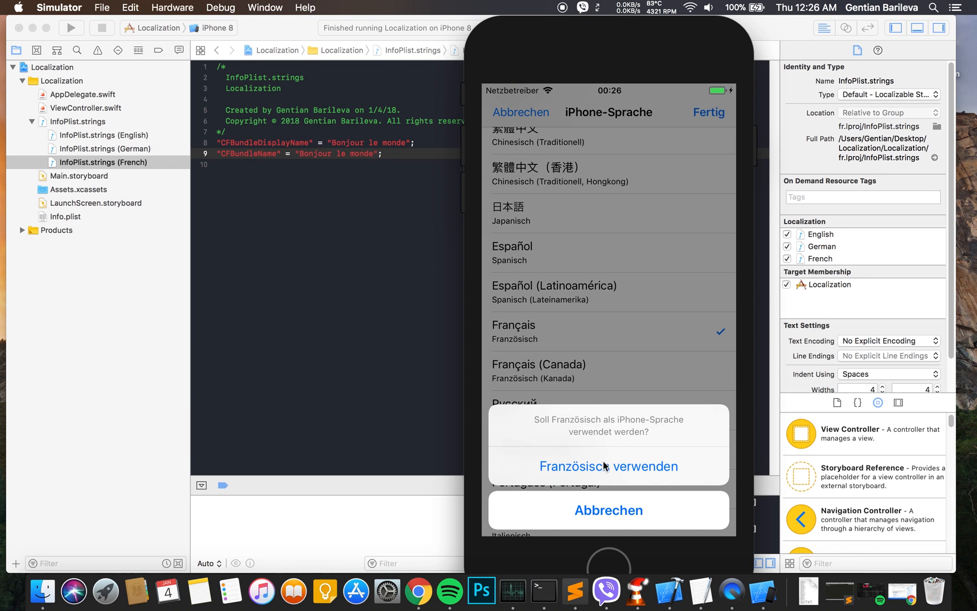
{"action": "left_click", "coordinate": [608, 466]}
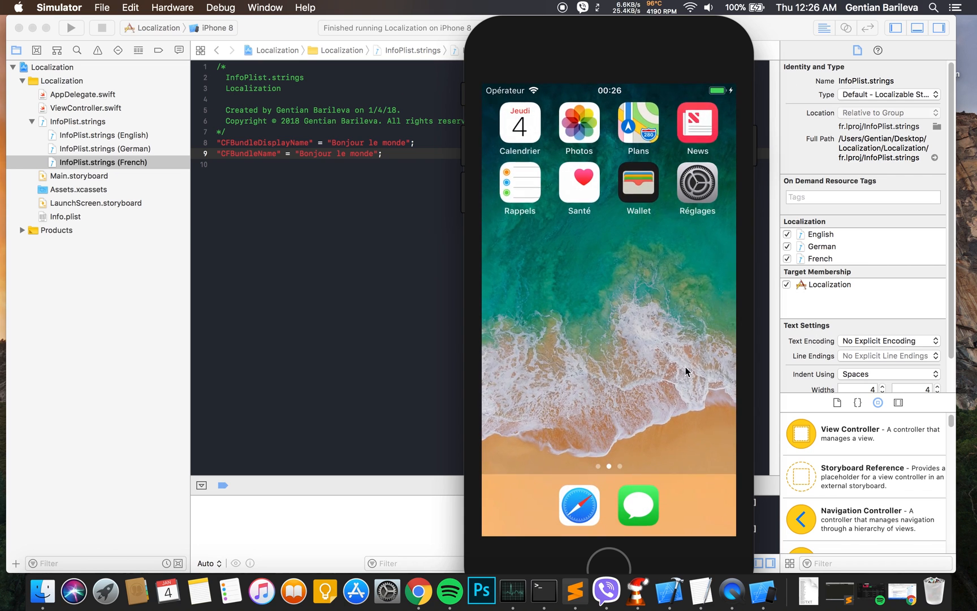
- Return to the Xcode window showing the French InfoPlist.strings
{"action": "scroll", "scroll_direction": "left", "scroll_amount": 3}
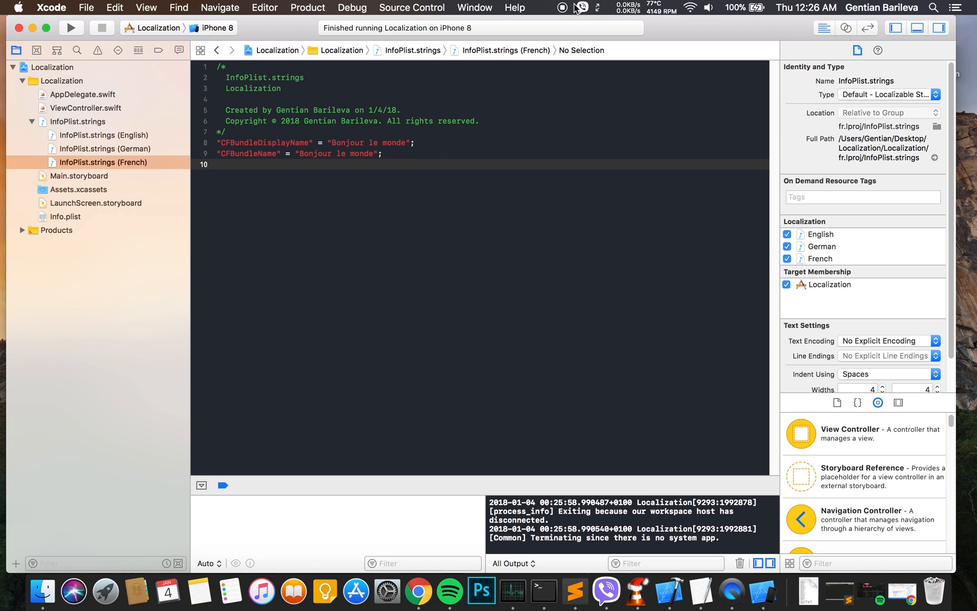
{"action": "mouse_move", "coordinate": [572, 9]}
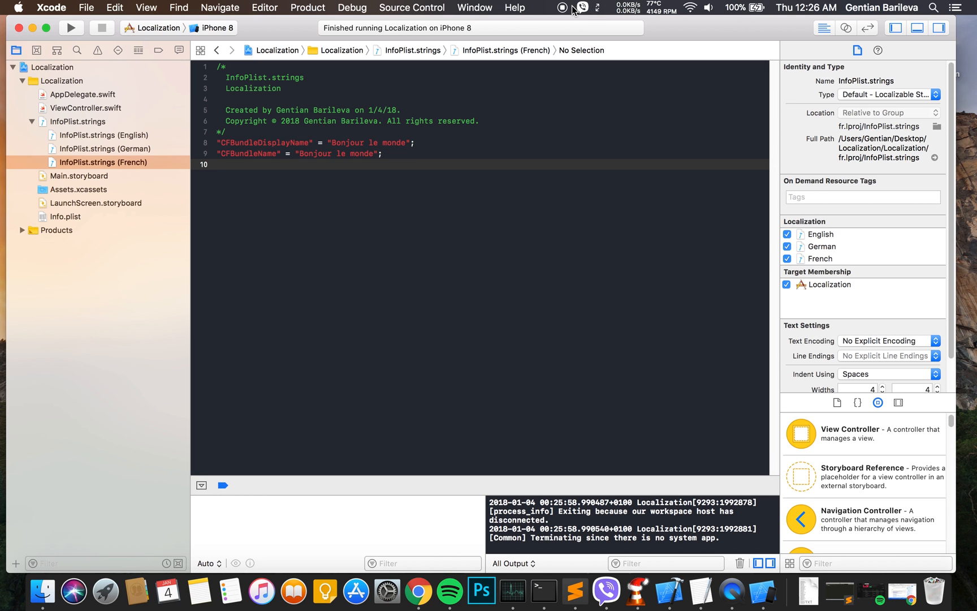